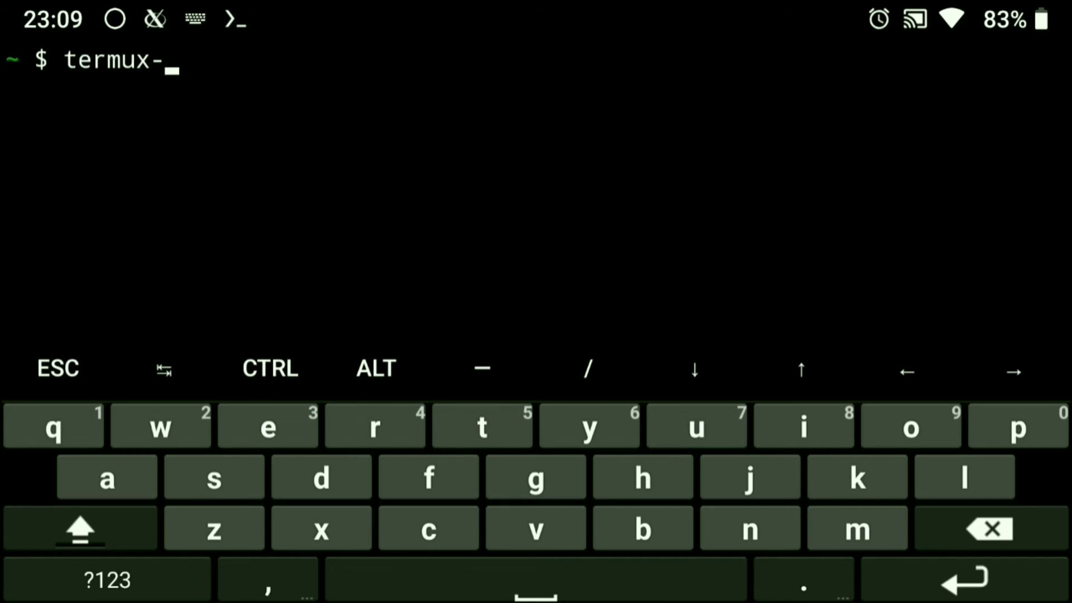
- Start the Termux X11 display server from the shell prompt
{"action": "type", "text": "xport DISPLAY=:1"}
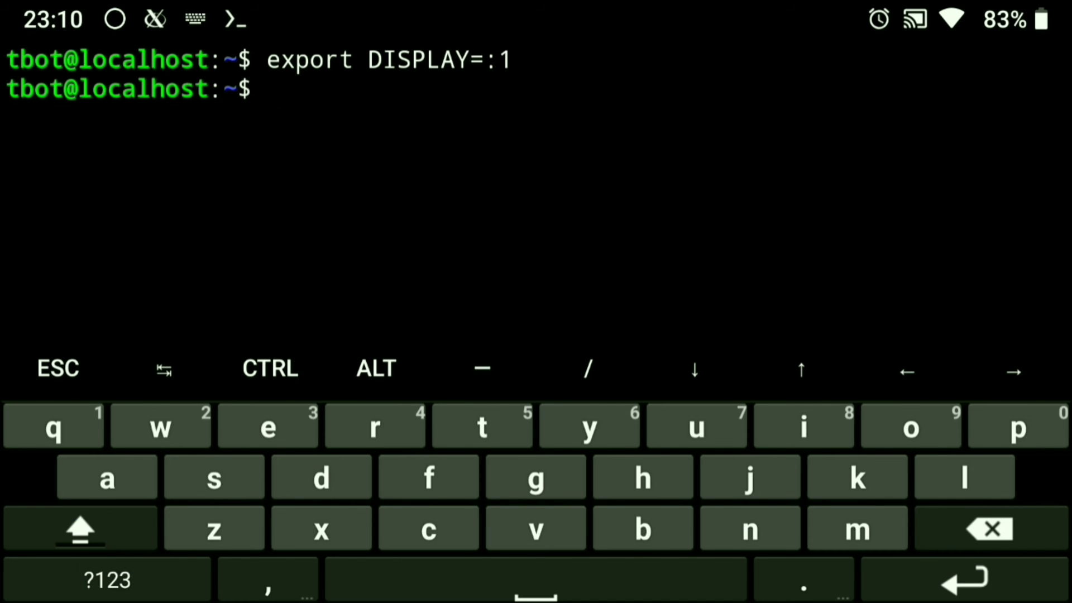
- Launch the xfce4-session desktop on display :1
{"action": "type", "text": "xfce4-session"}
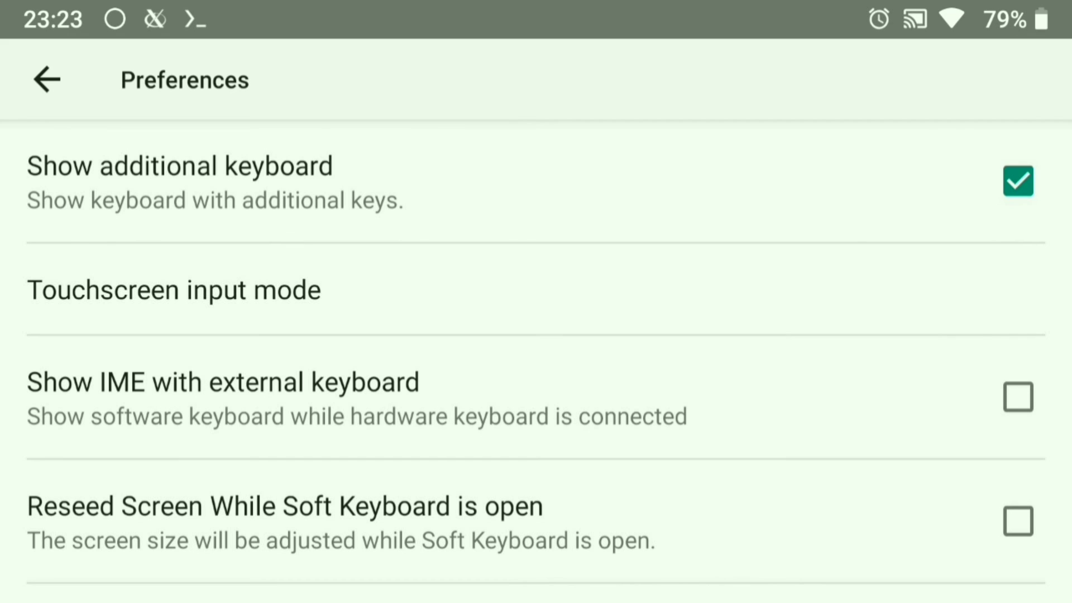
- Open the Termux X11 preferences and enable the additional keyboard
{"action": "left_click", "coordinate": [1019, 180]}
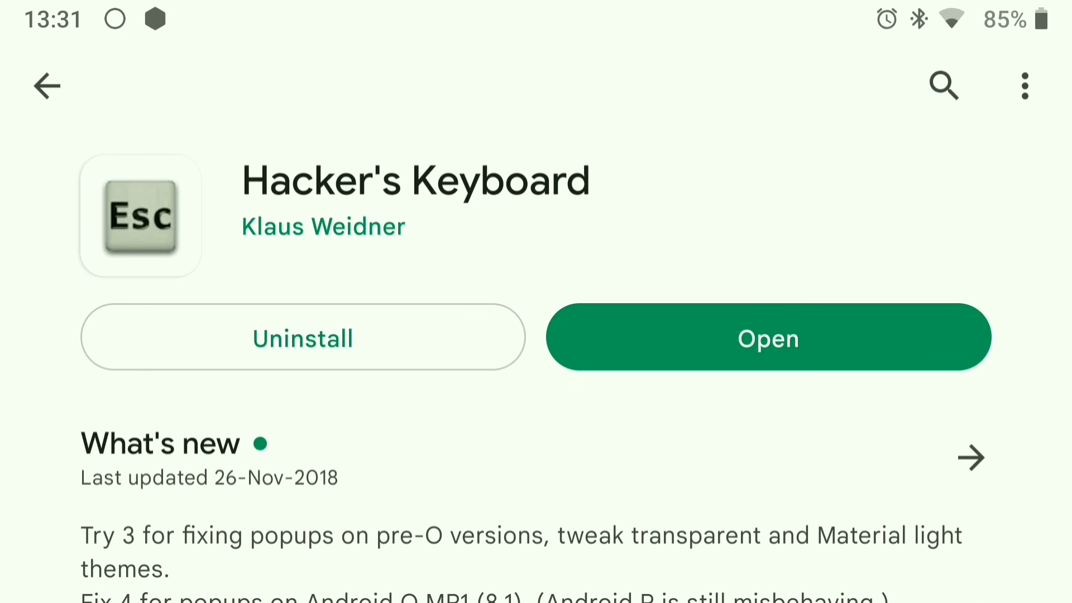
- Open the installed Hacker's Keyboard page in the Play Store
{"action": "left_click", "coordinate": [768, 337]}
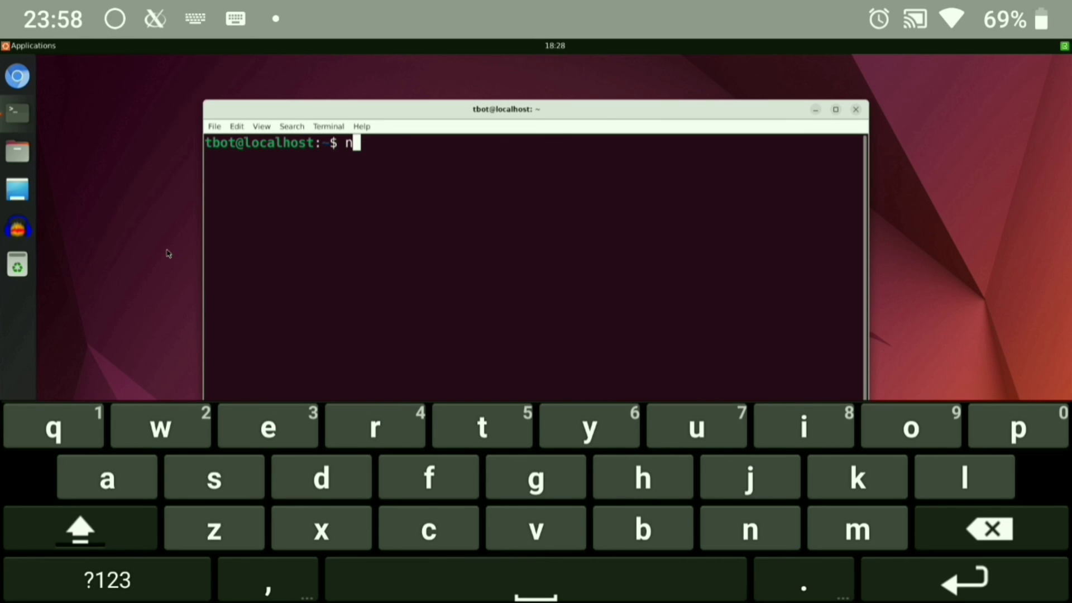
- Run neofetch in the desktop terminal window
{"action": "type", "text": "eofetch"}
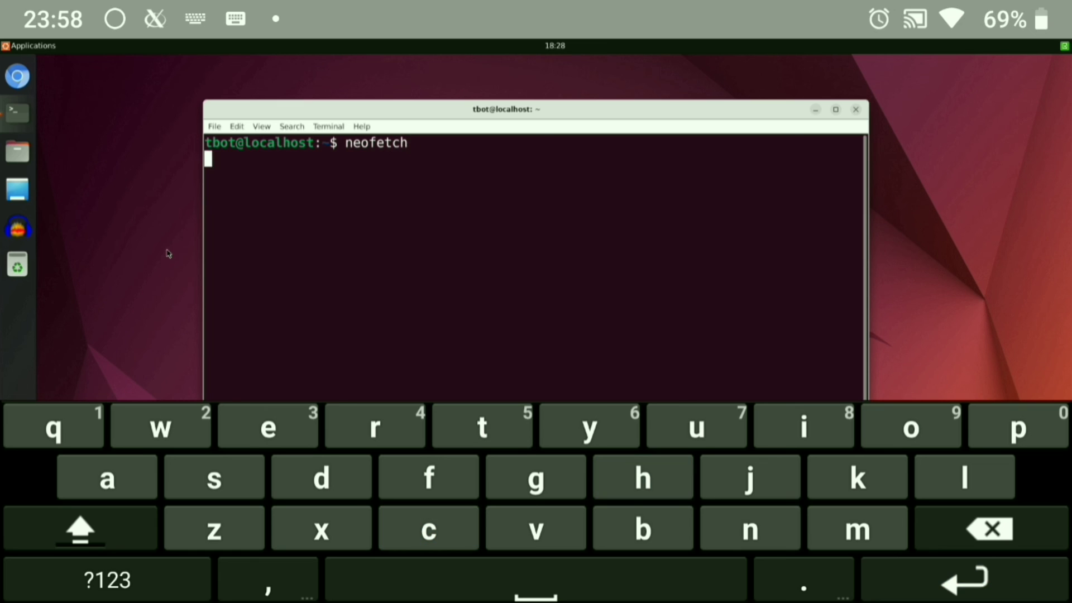